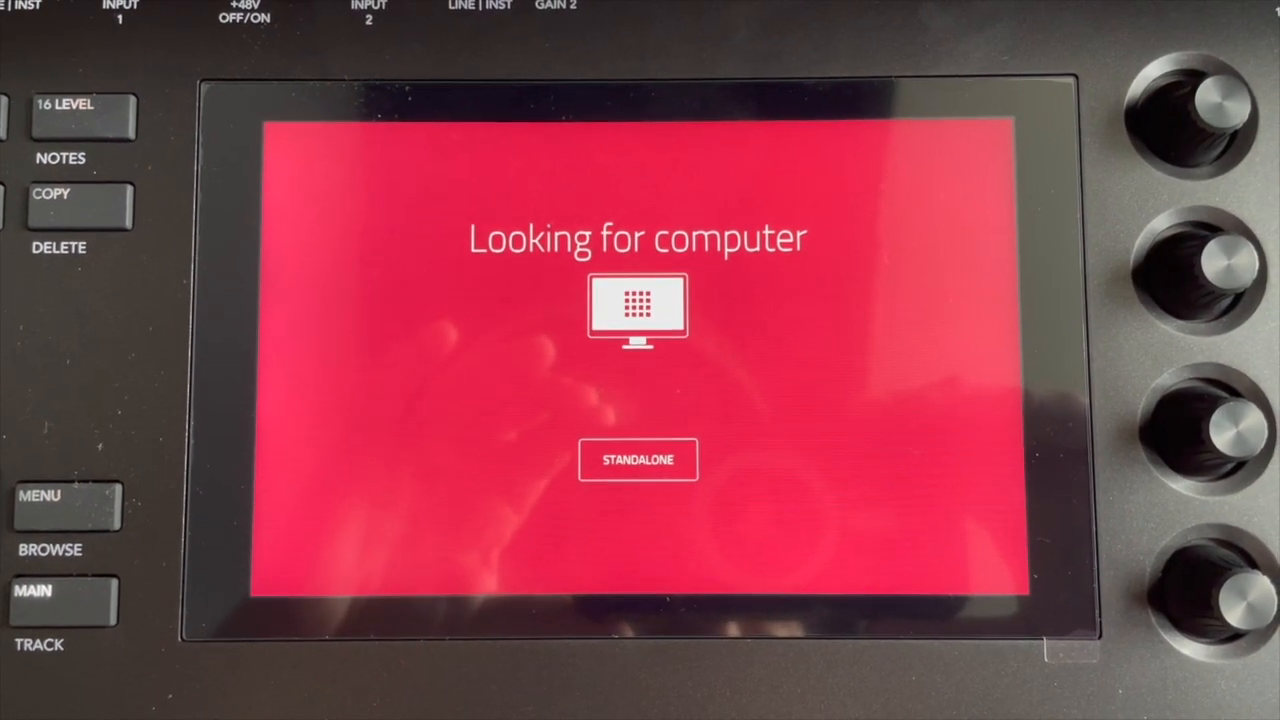
Step: Keep the MPC desktop app running with its empty project so the hardware can connect
click(637, 459)
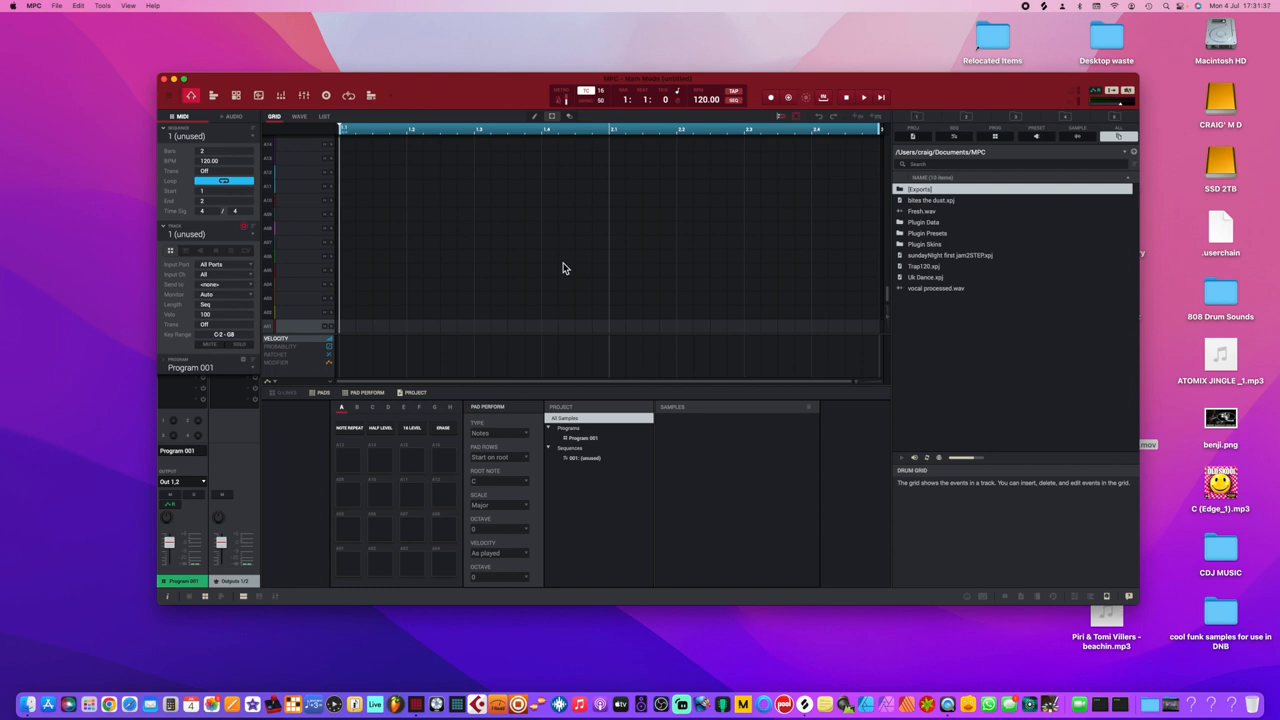
mouse_move(437, 705)
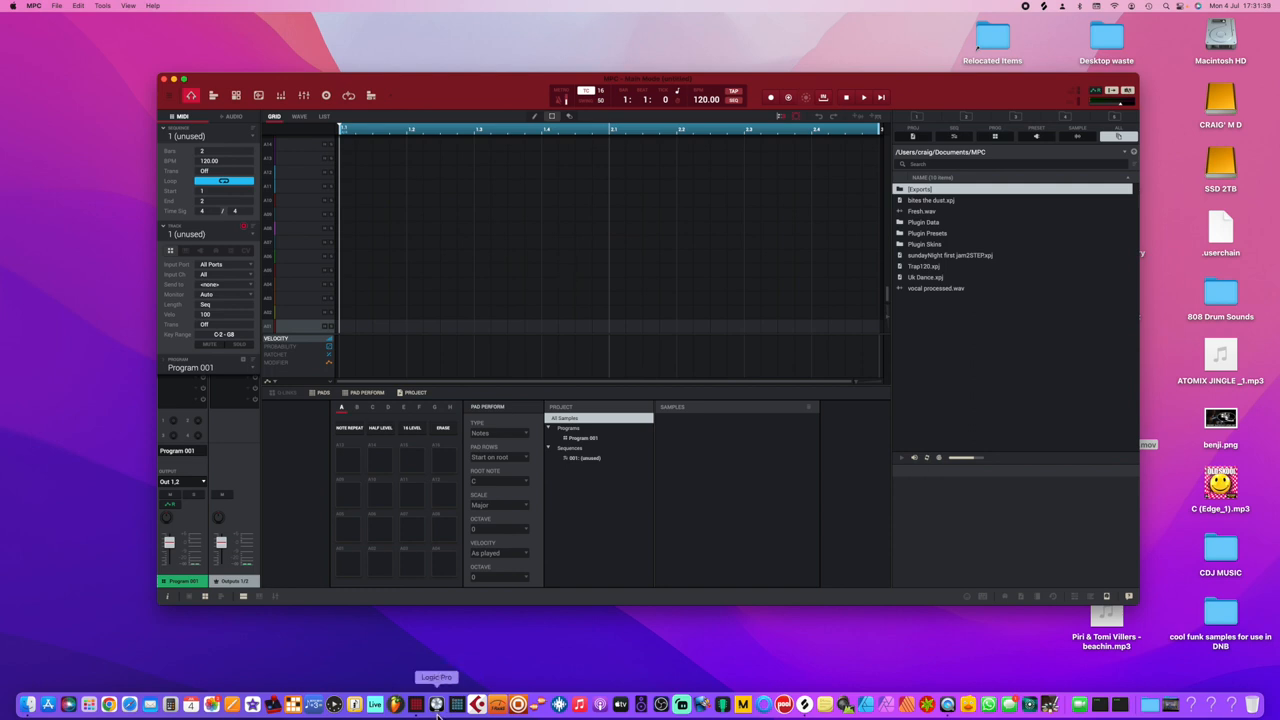
mouse_move(437, 705)
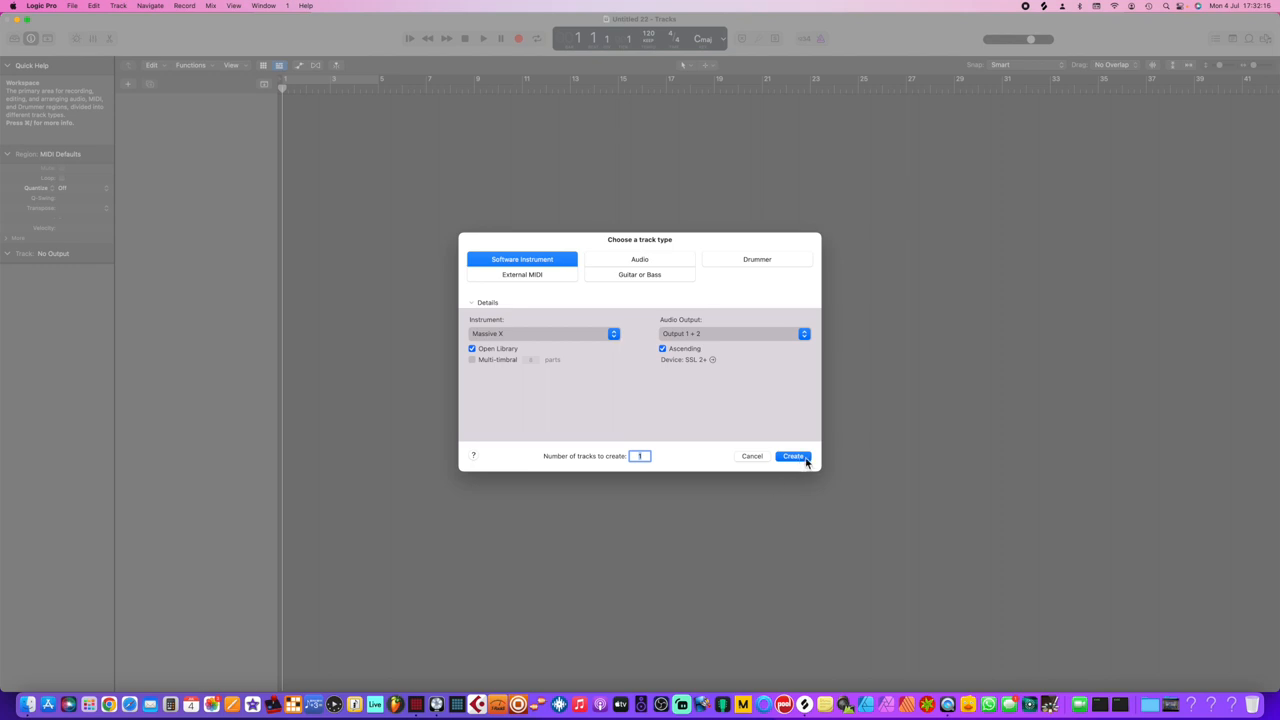
mouse_move(312, 597)
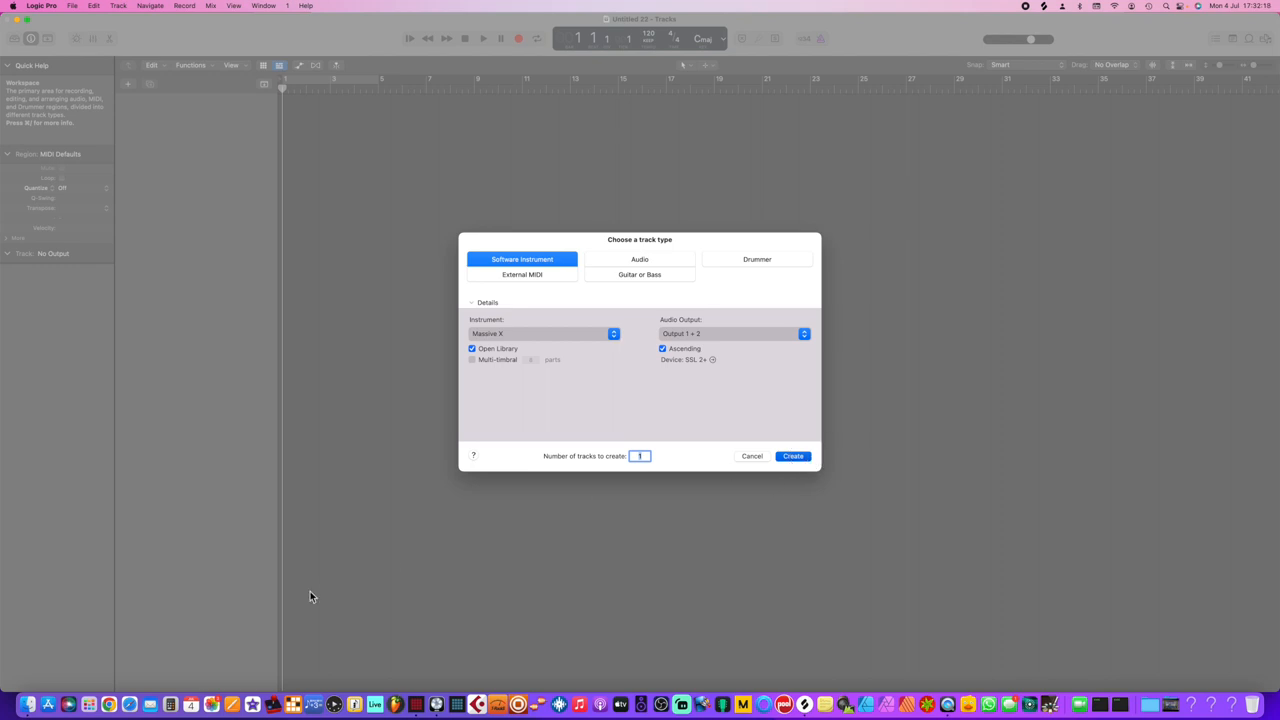
Step: Create one Software Instrument track with Massive X as the instrument
click(792, 456)
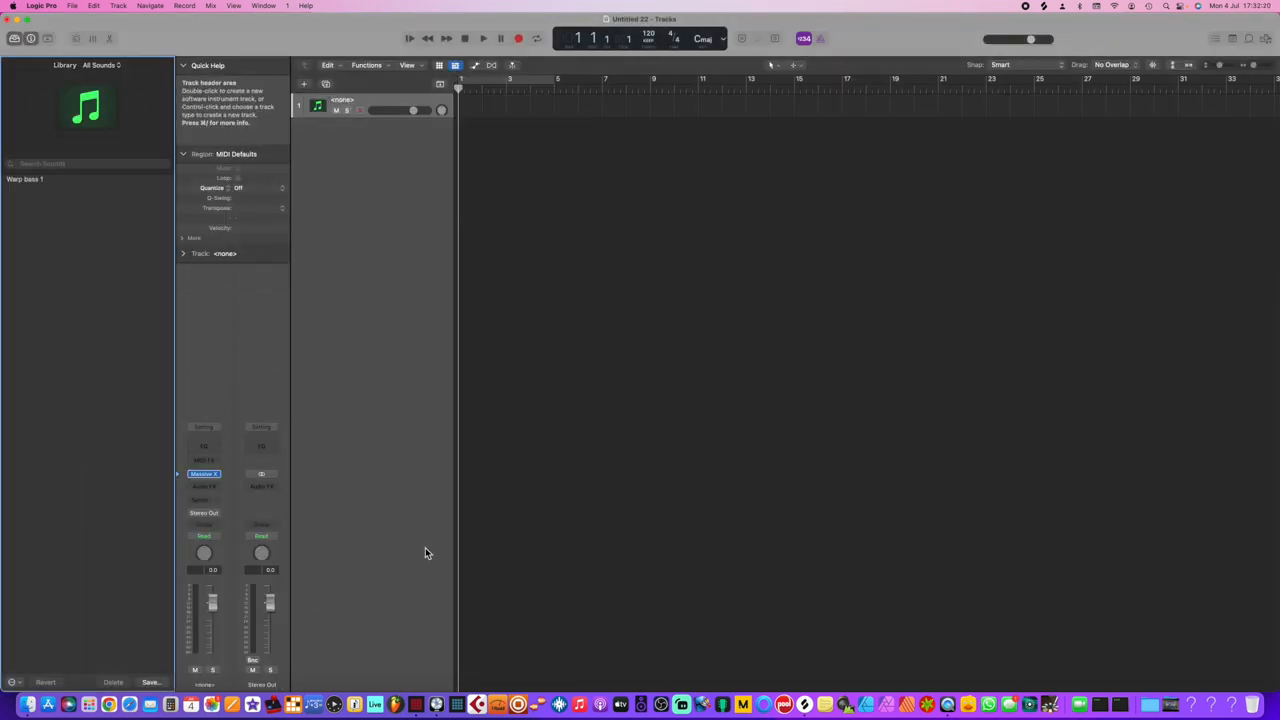